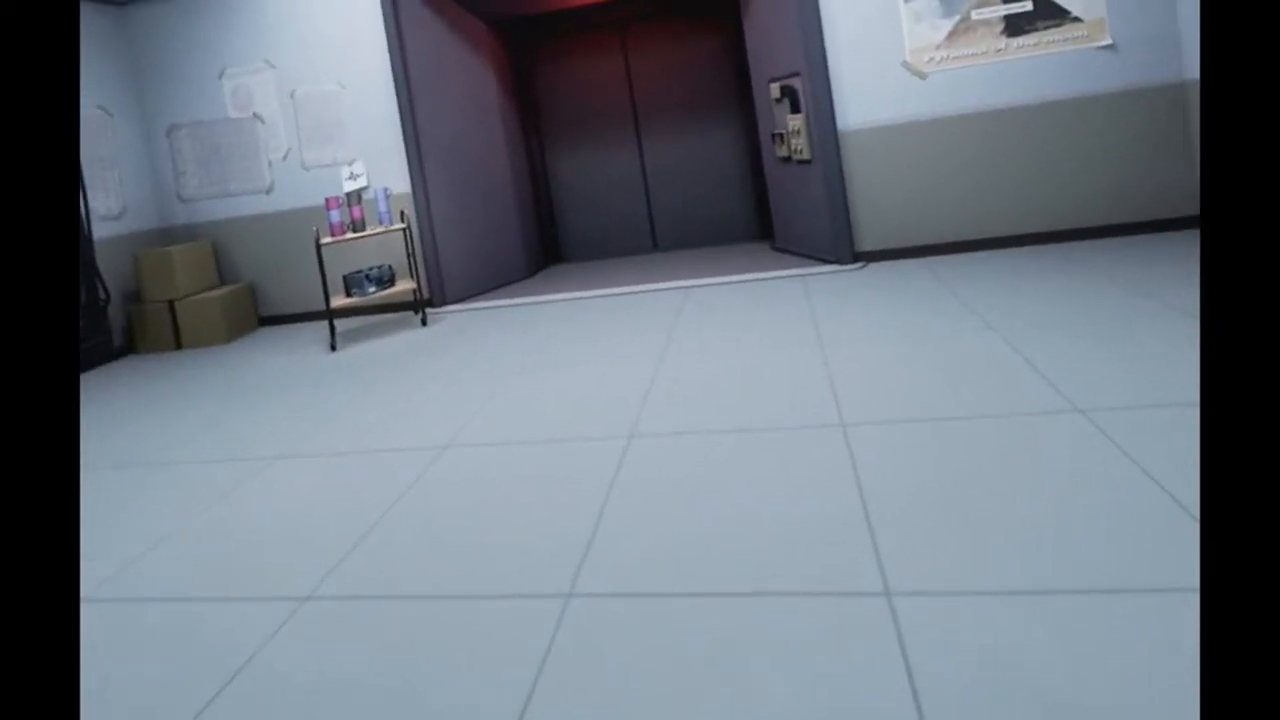
mouse_move(640, 360)
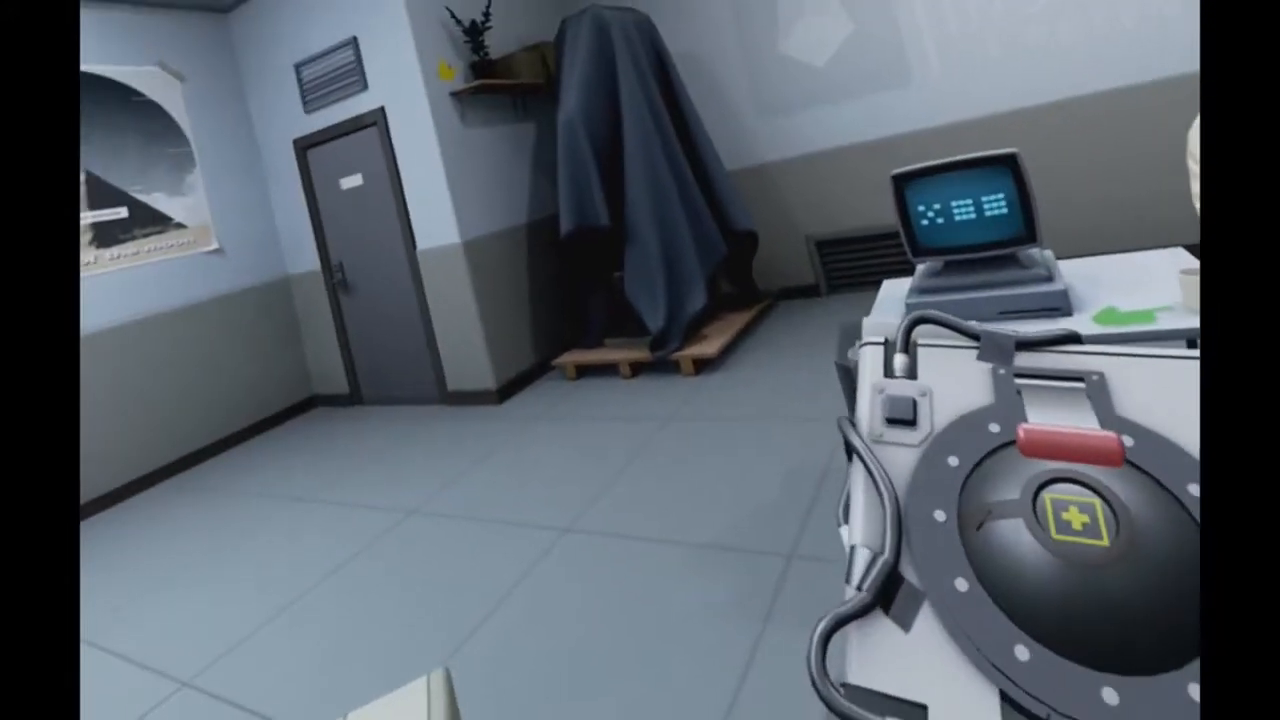
mouse_move(640, 360)
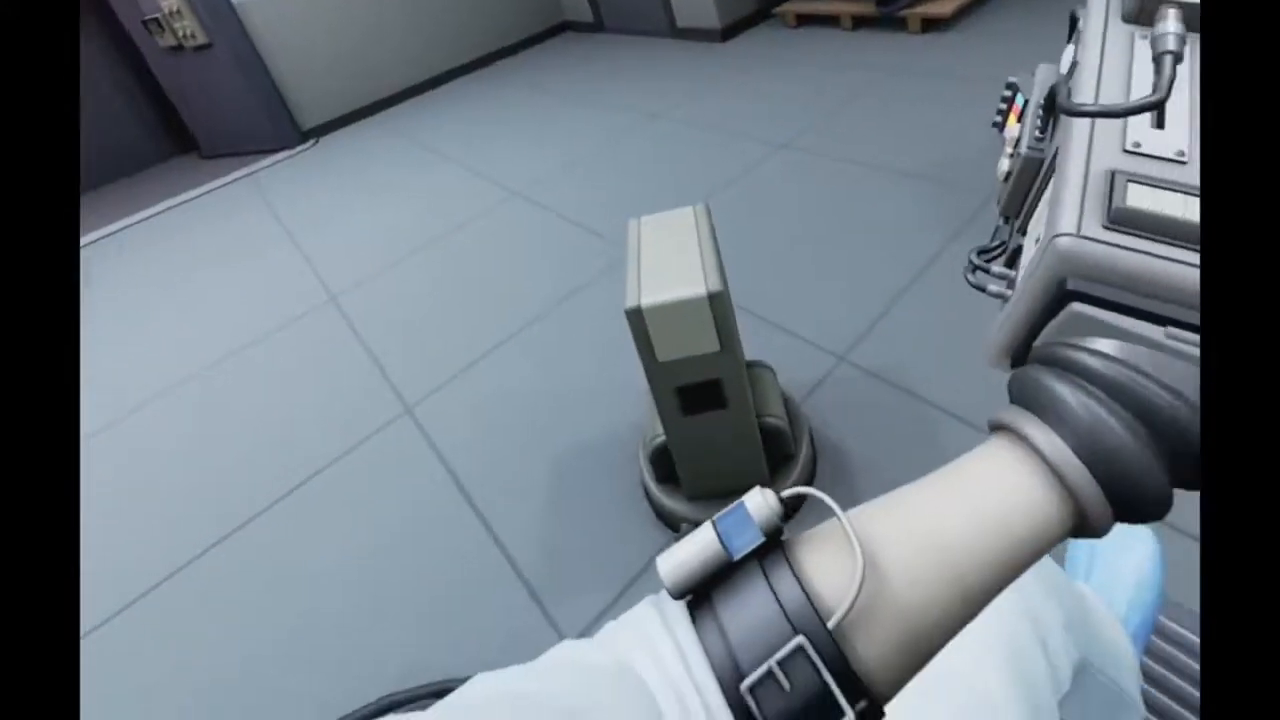
mouse_move(640, 360)
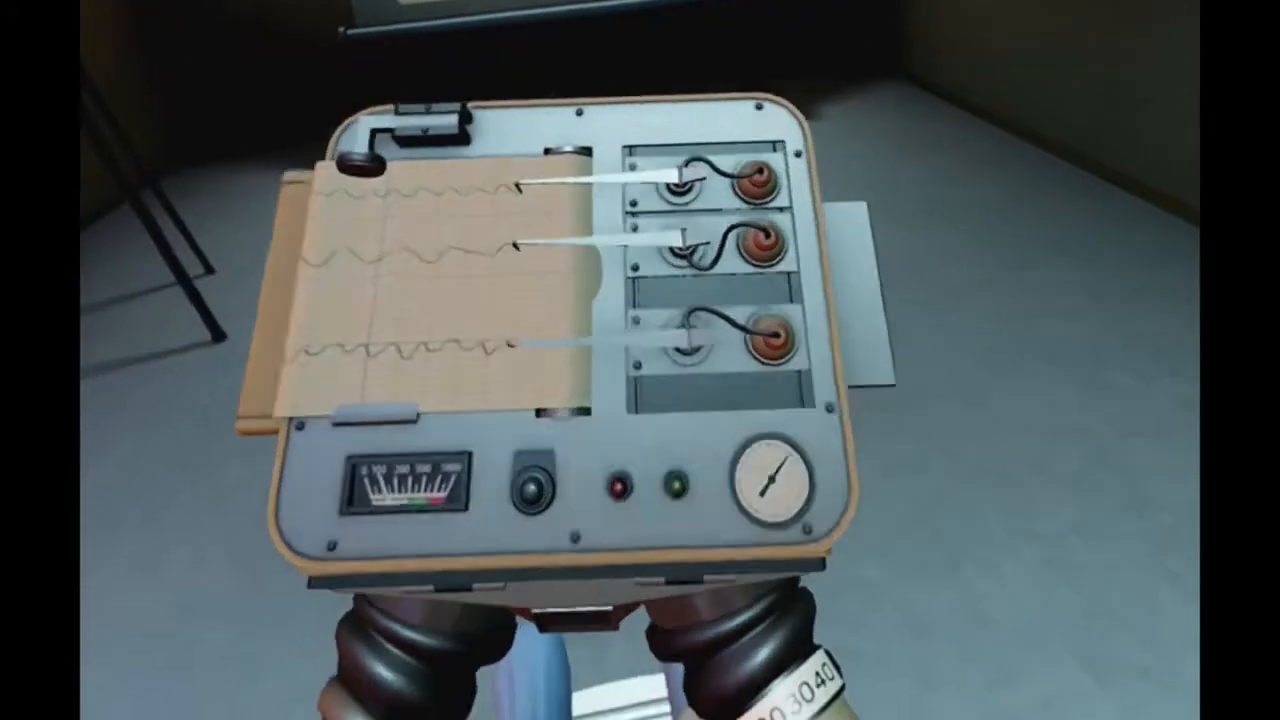
mouse_move(640, 360)
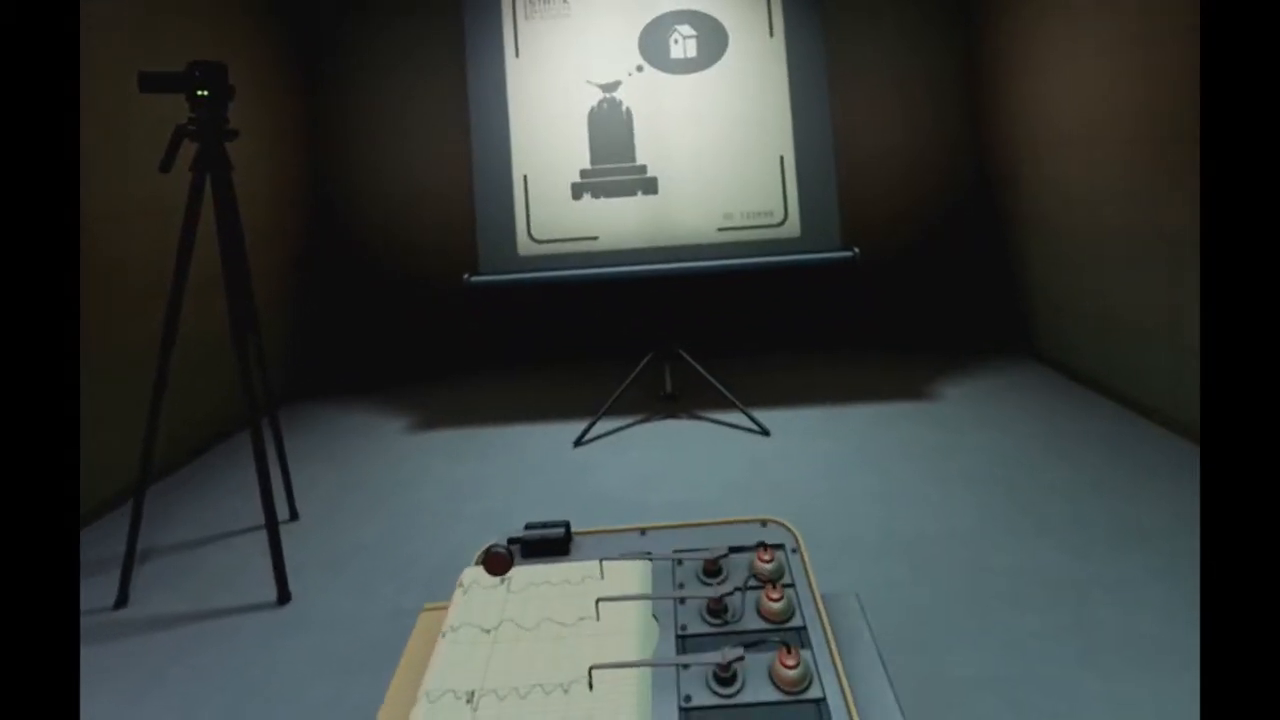
mouse_move(640, 360)
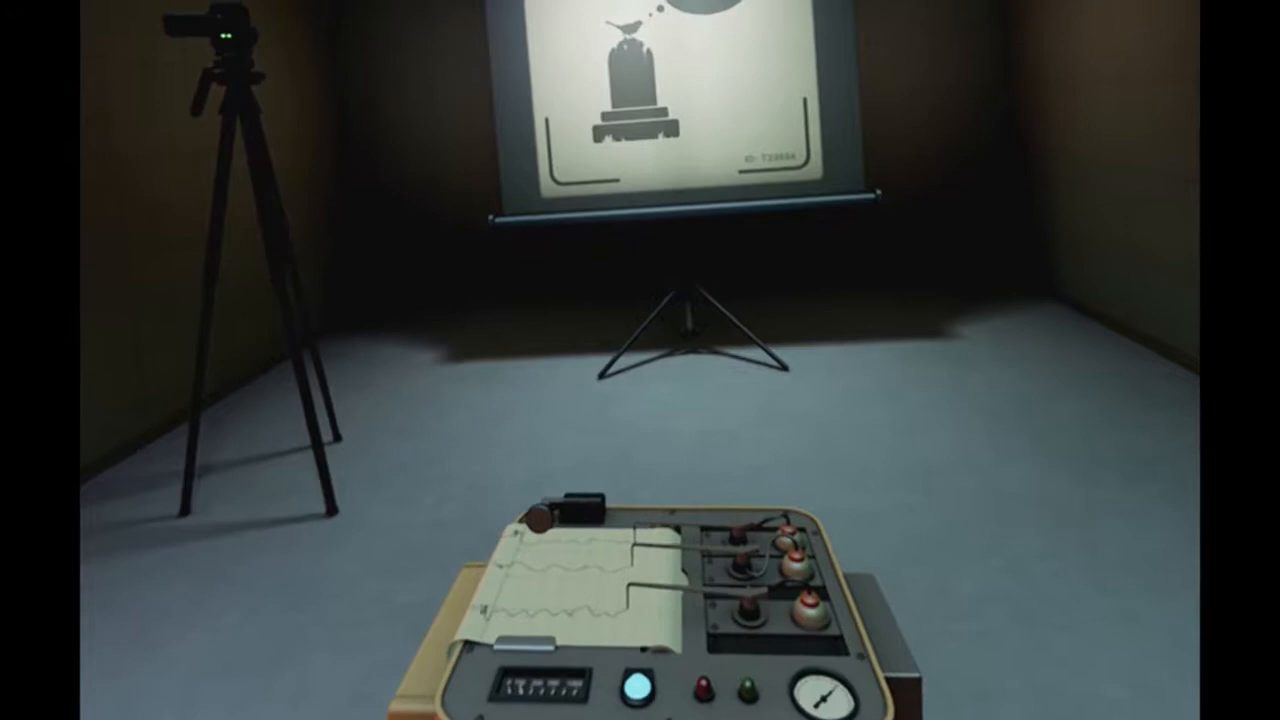